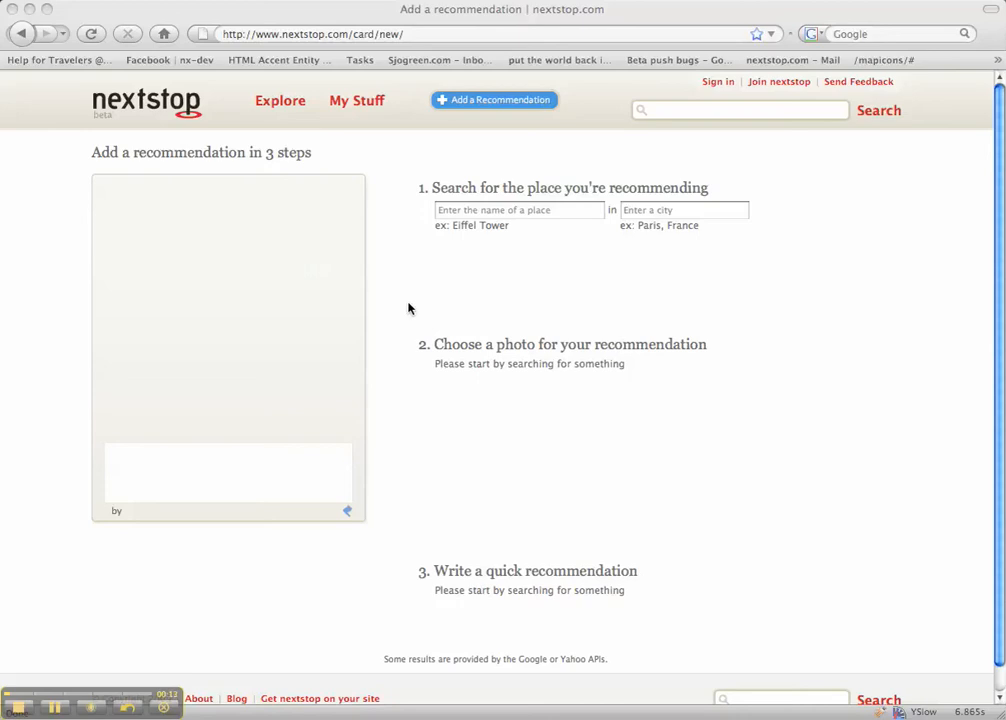
- Enter 'Ribs at Oola' as the place search to bring up matching suggestions
click(518, 210)
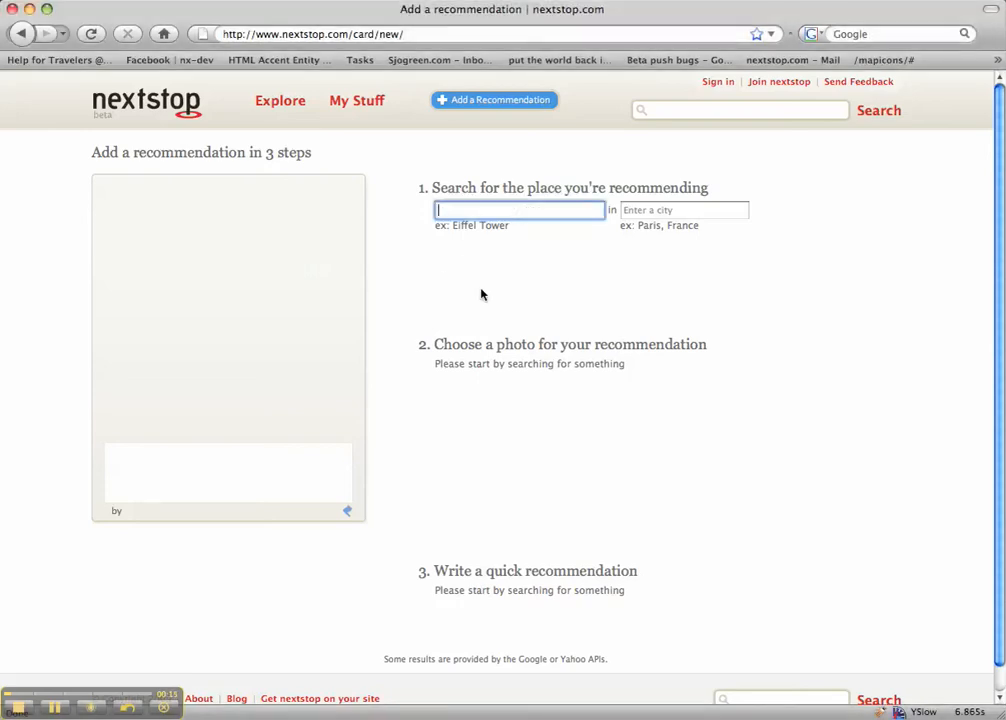
mouse_move(476, 312)
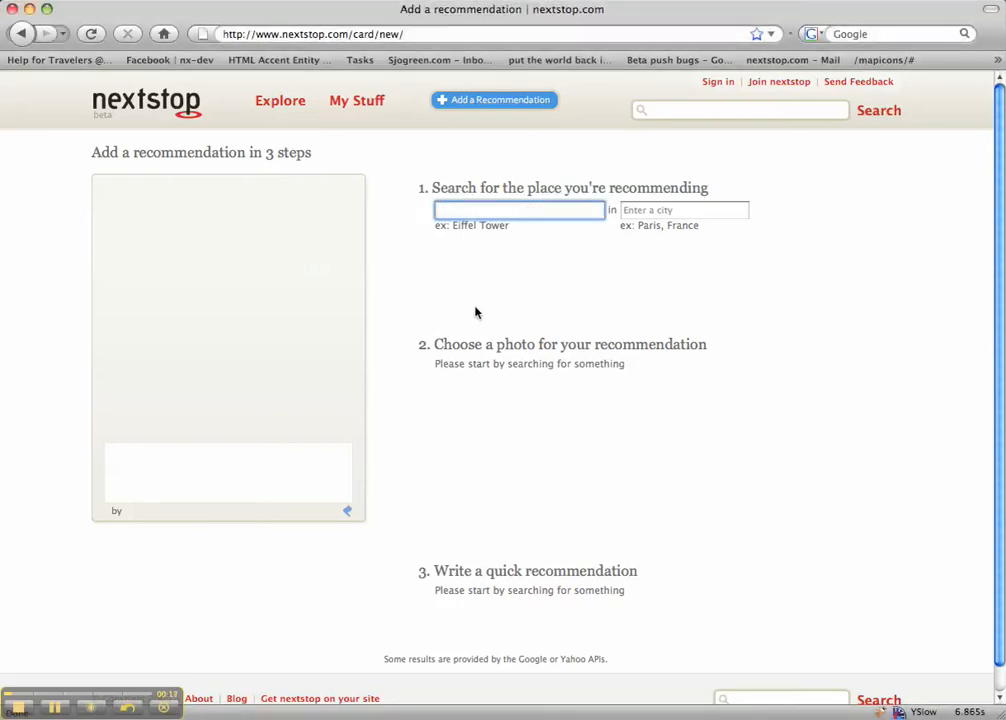
text(R)
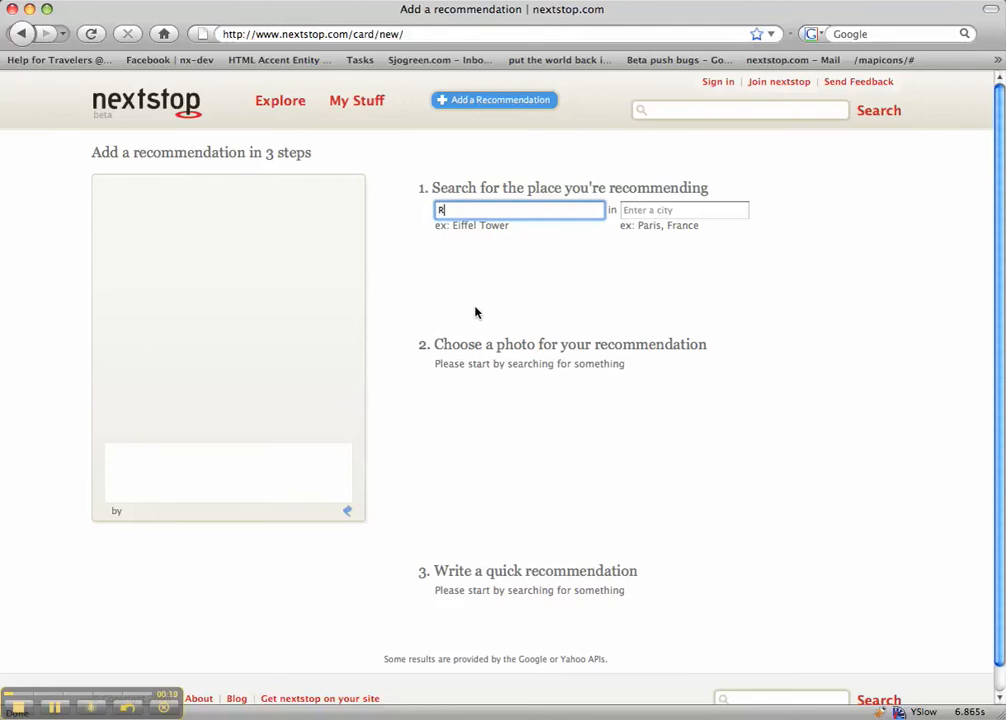
text(ibs at)
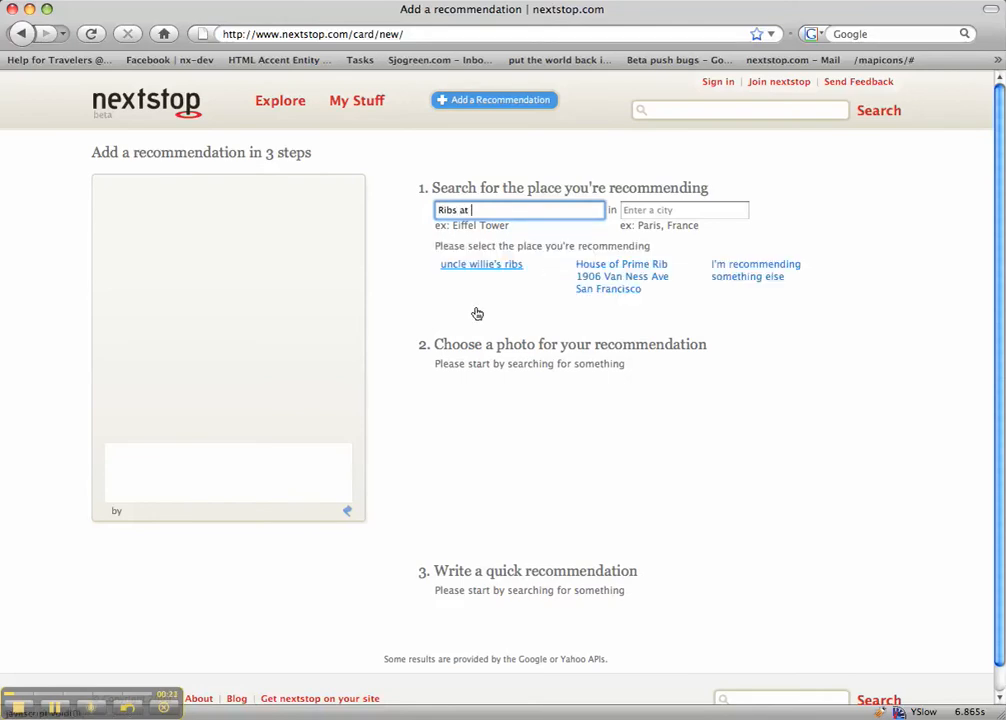
text(Oola)
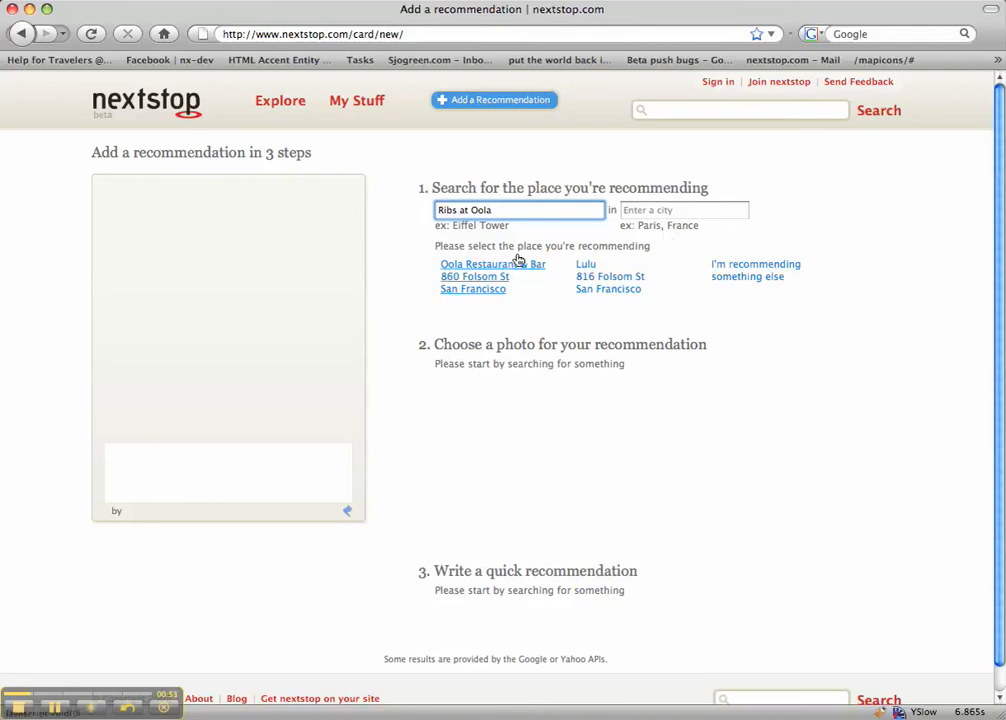
- Select Oola Restaurant & Bar at 860 Folsom St and show the next set of photos
click(492, 264)
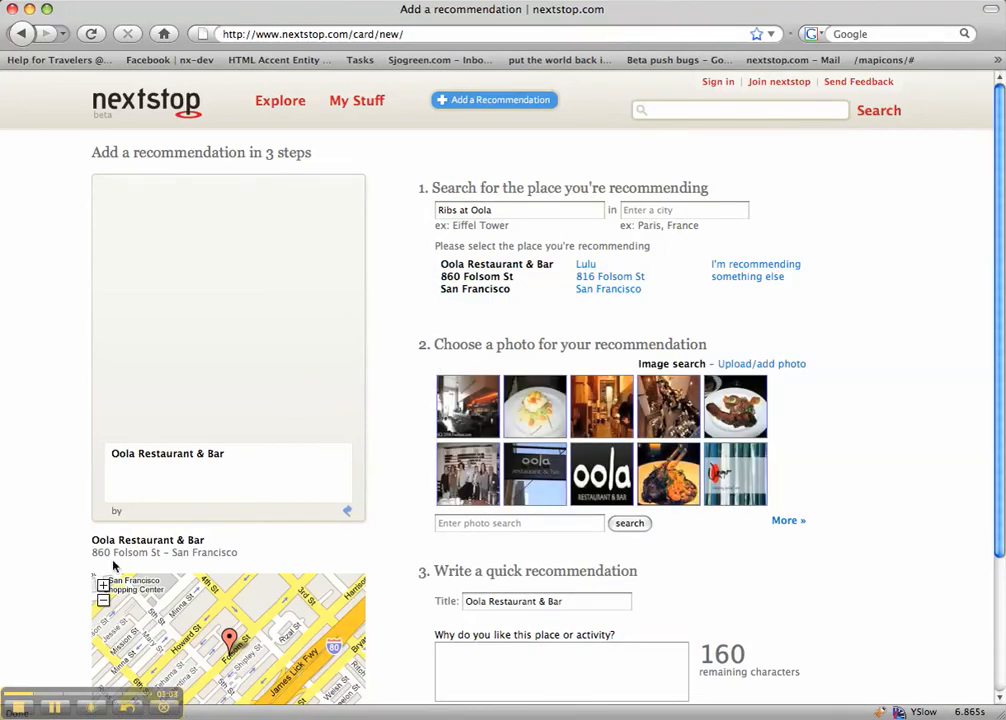
mouse_move(176, 574)
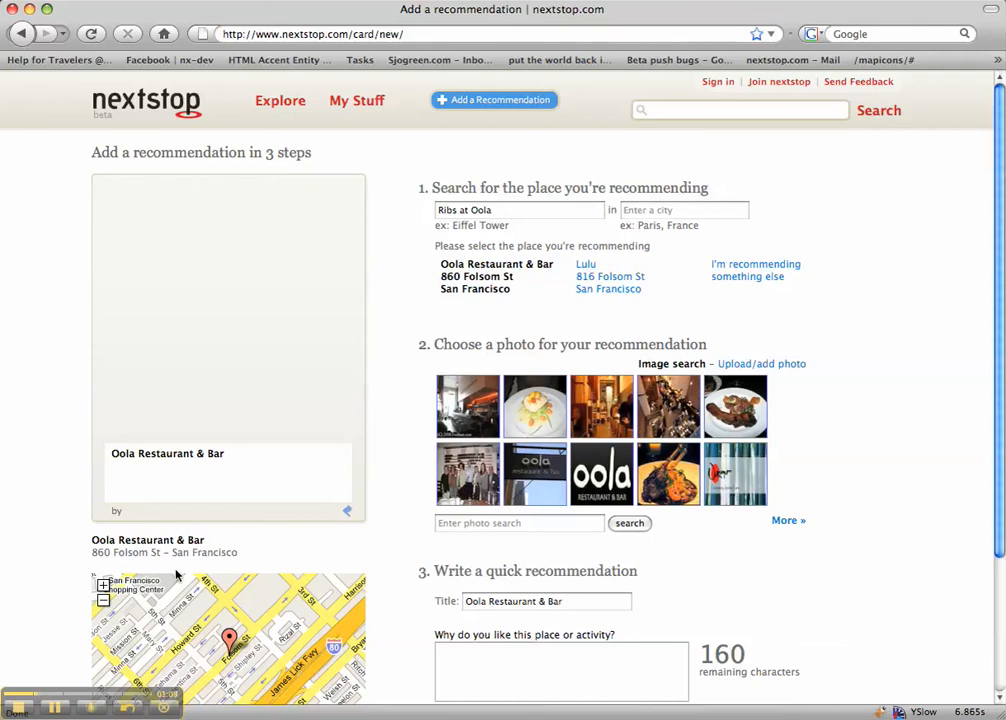
mouse_move(624, 352)
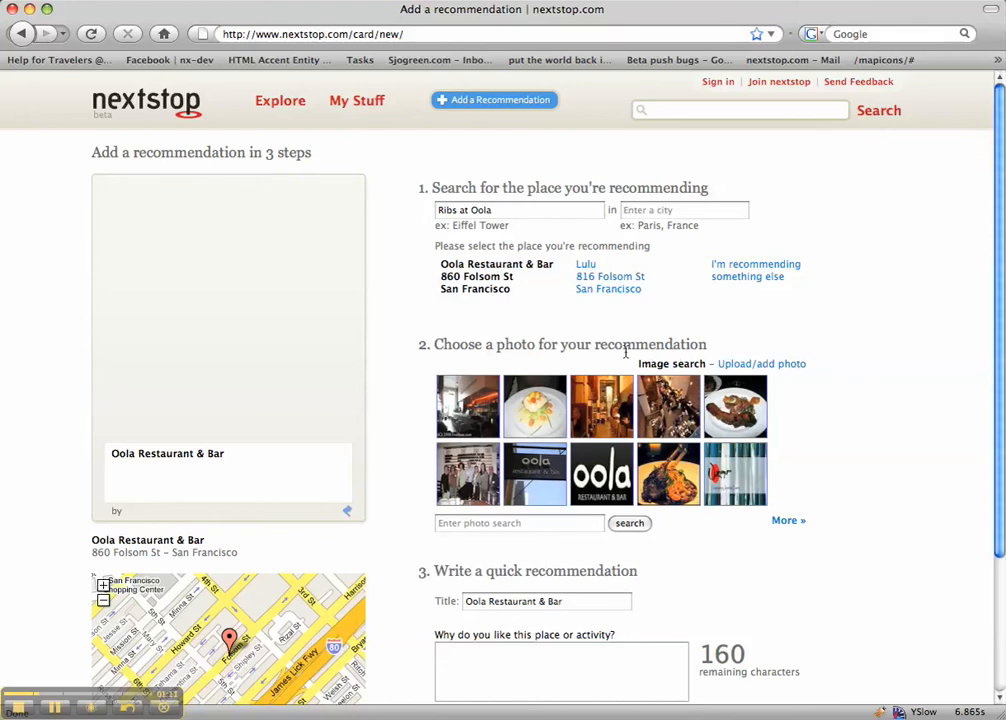
mouse_move(596, 400)
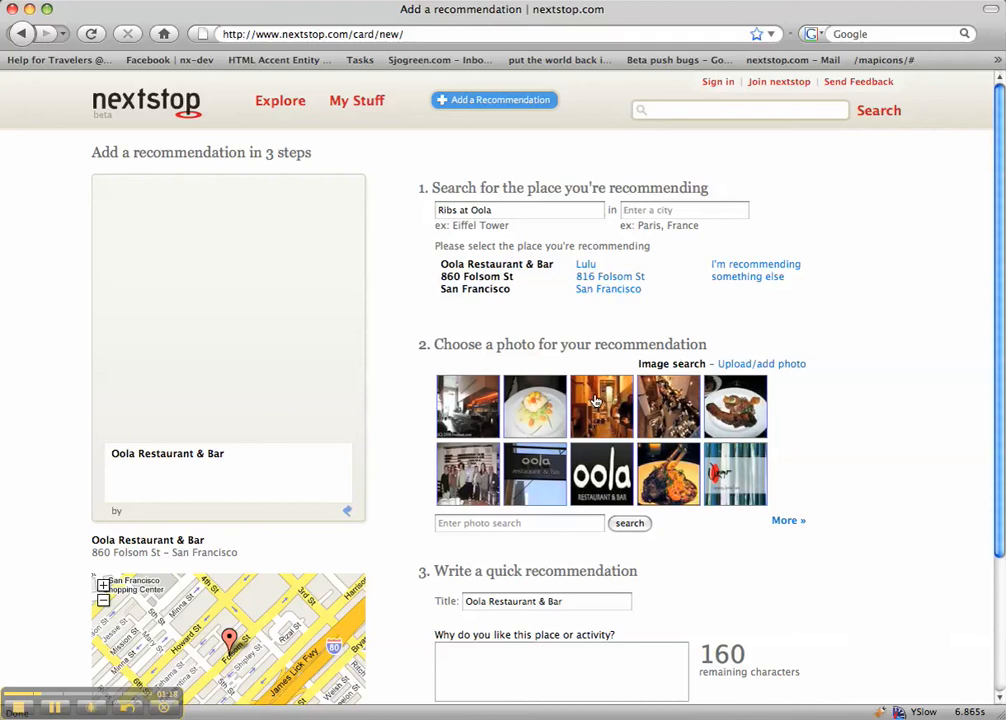
mouse_move(570, 476)
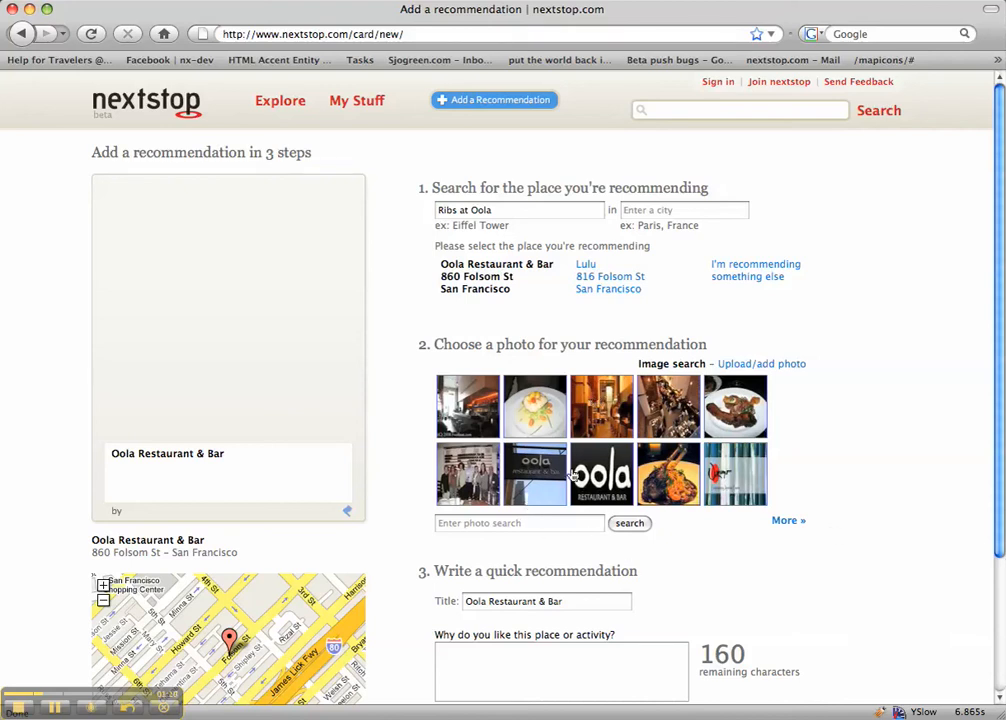
mouse_move(768, 402)
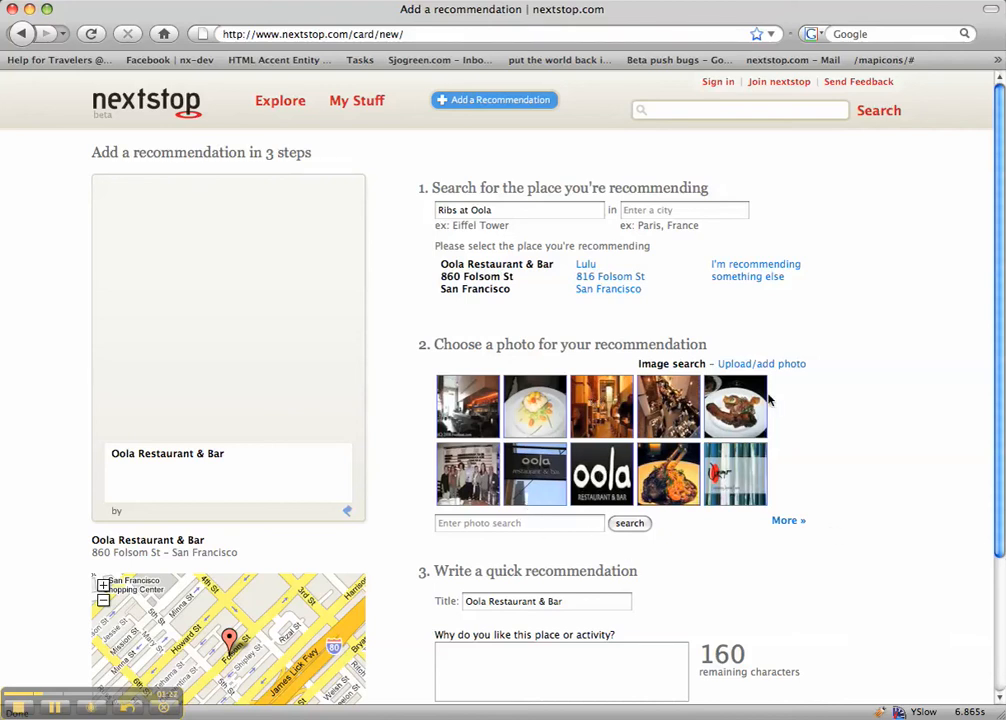
mouse_move(776, 516)
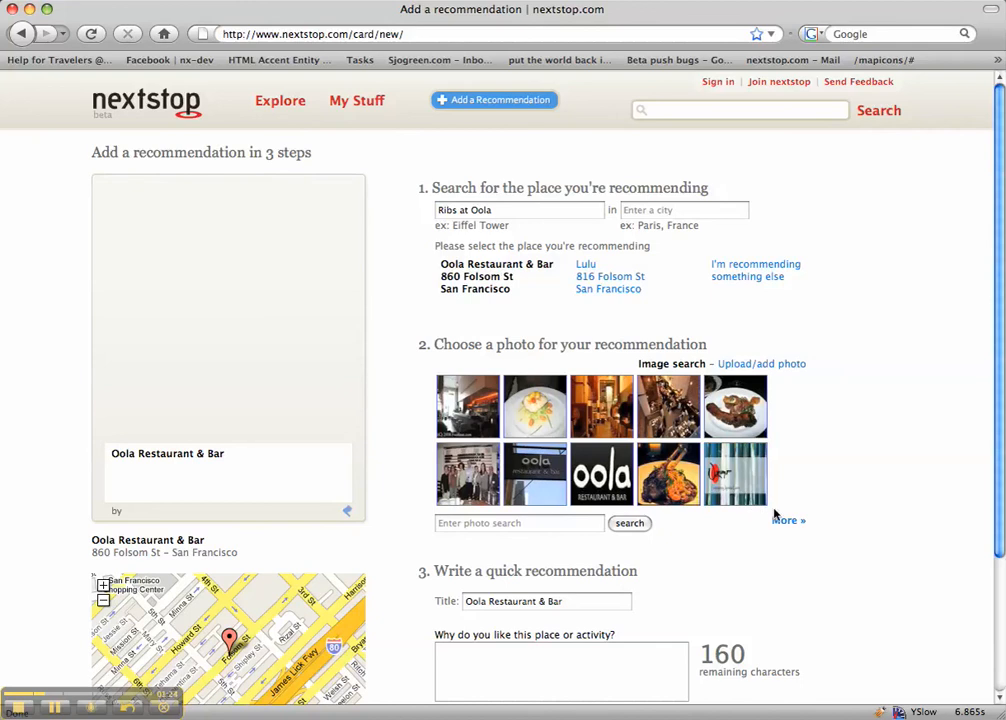
mouse_move(752, 424)
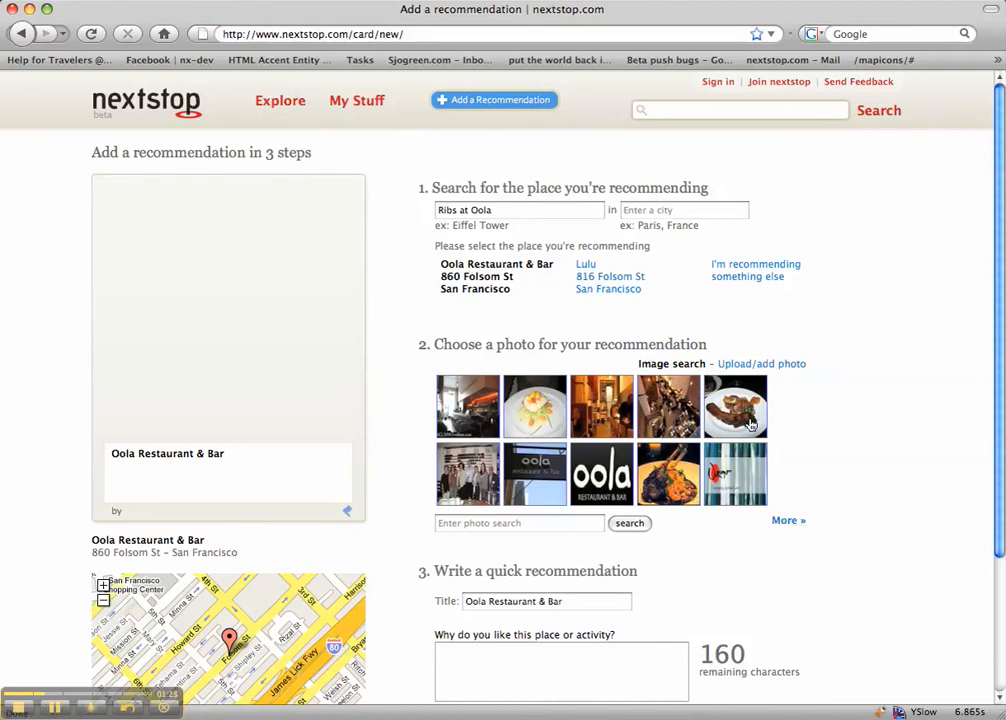
click(788, 520)
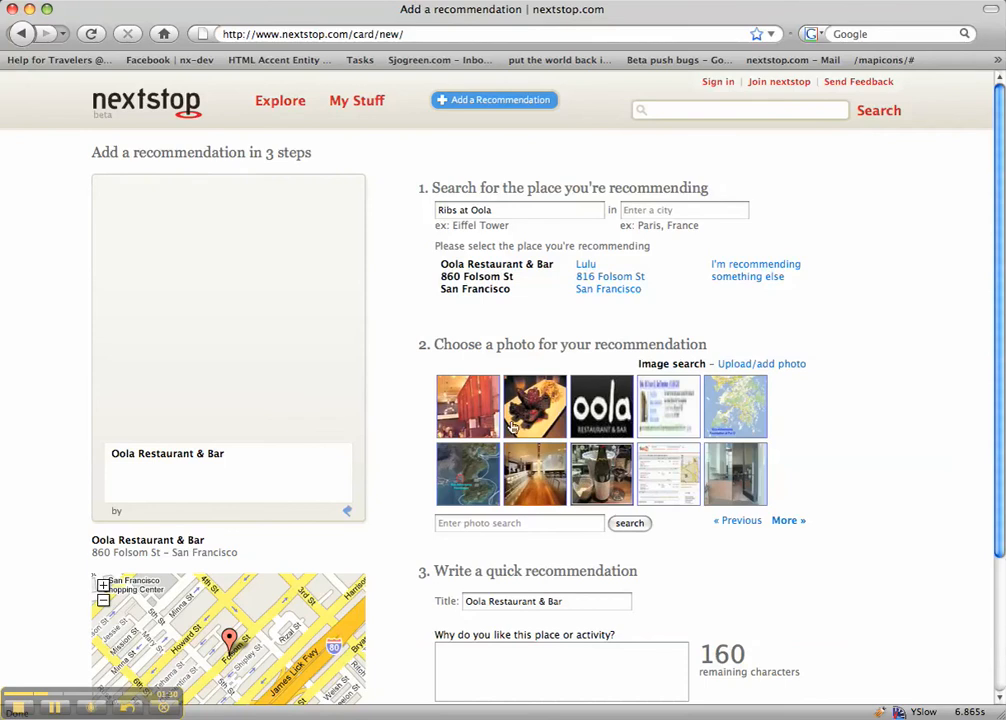
- Use the ribs photo and write the recommendation praising Oola's melt-in-your-mouth ribs
click(536, 404)
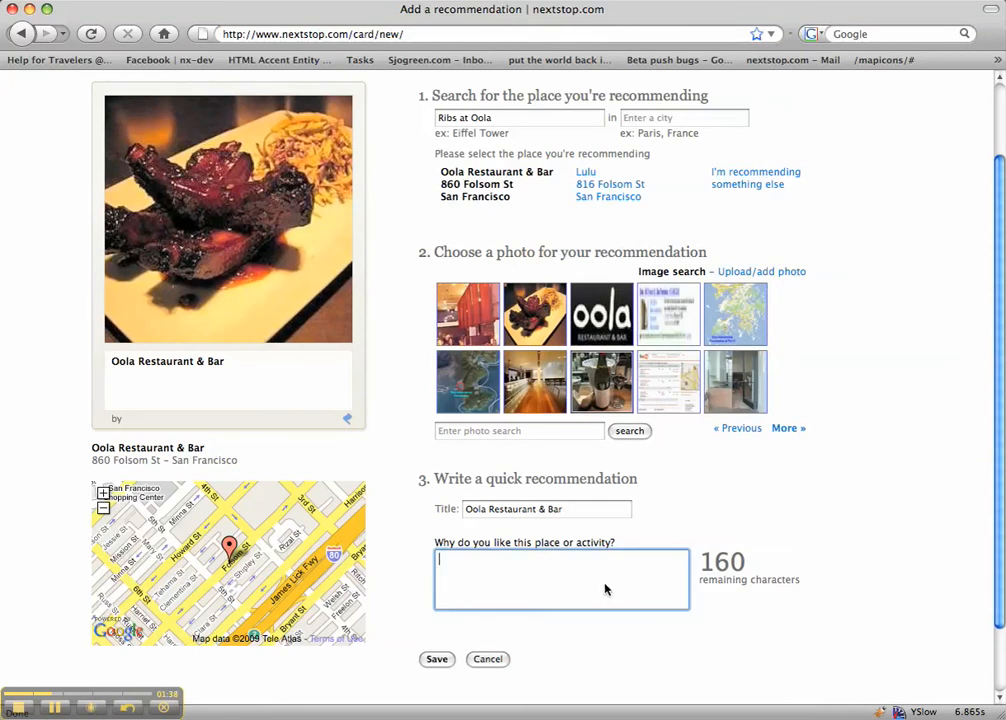
text(The ribs at oola are just absolutely amazing -- melt in your mouth good. I come here just for these and a root beer float.)
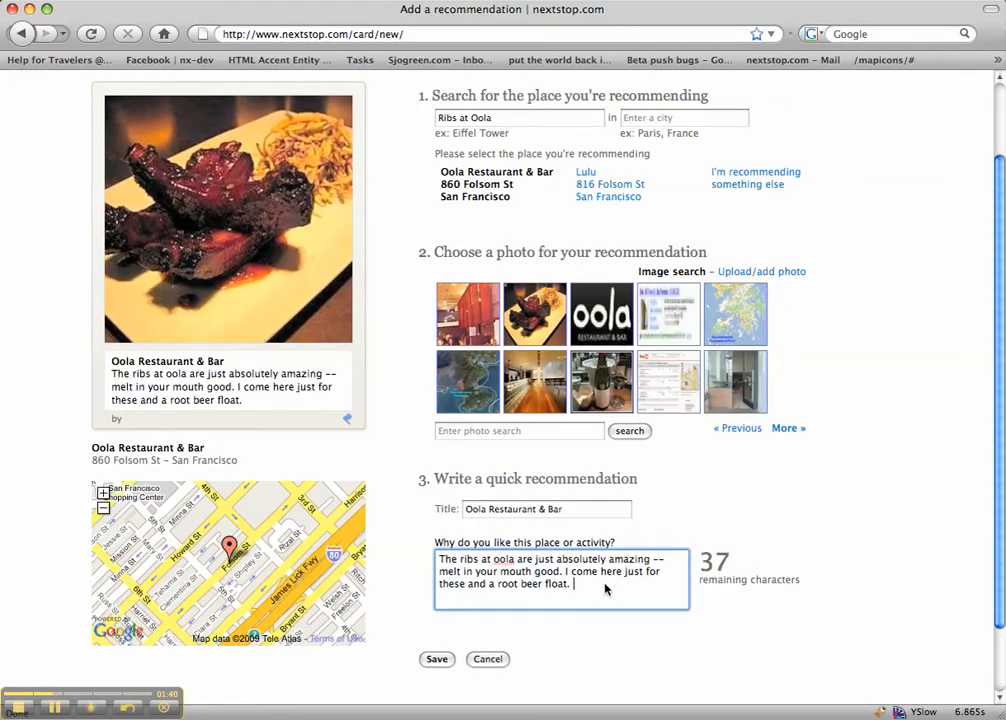